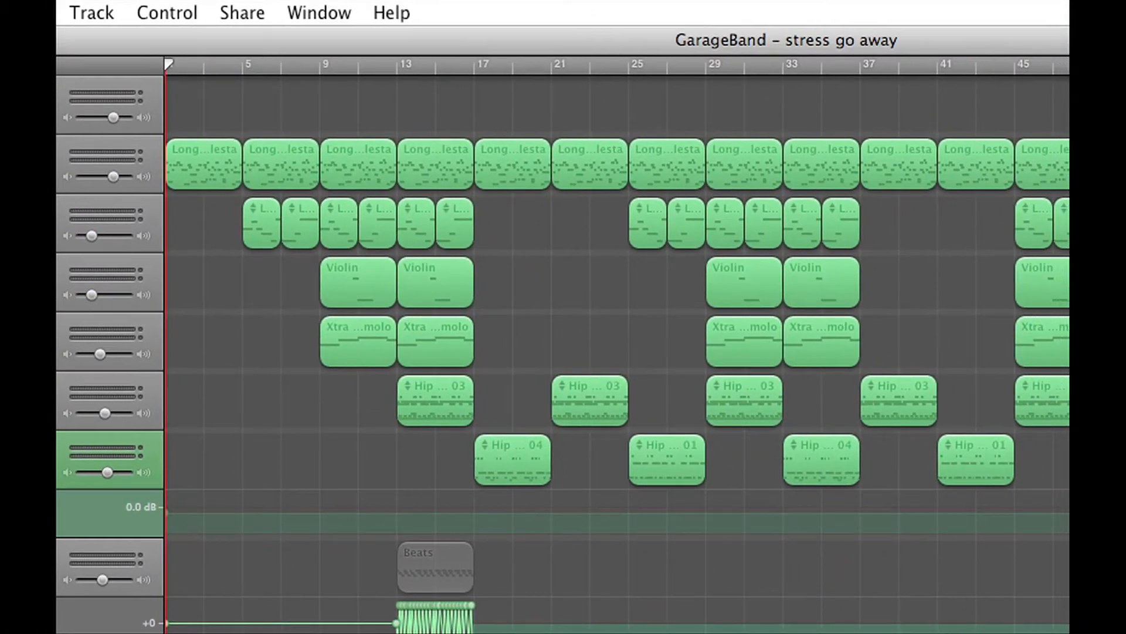
# Step: Start burning the song to CD so the Burn Disc window waits for a blank disc
pyautogui.hscroll(-3)
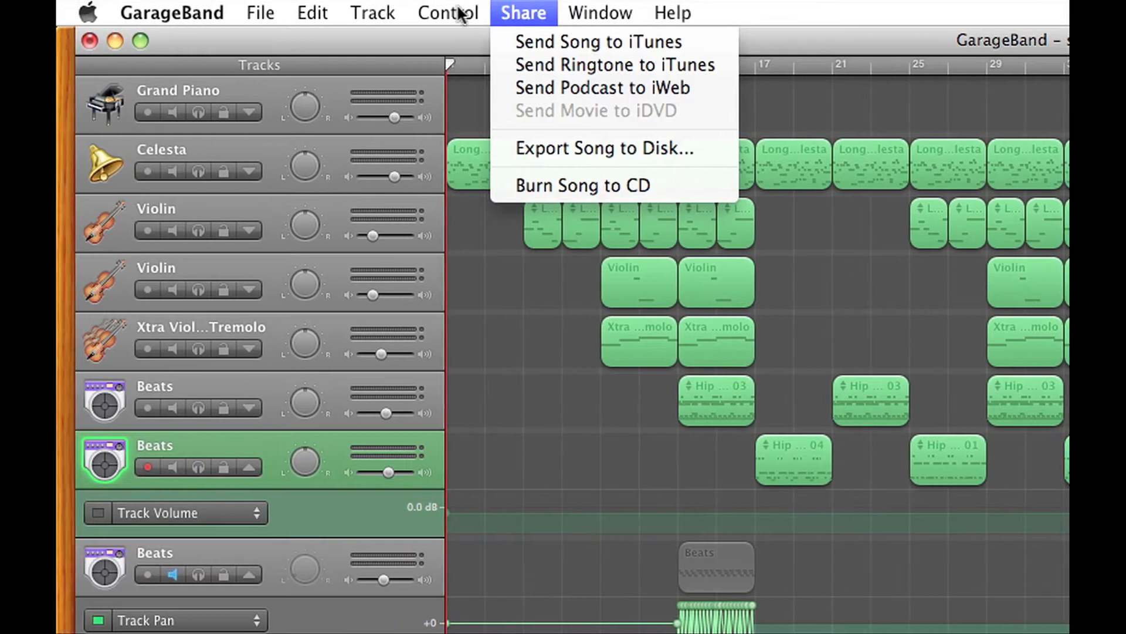
pyautogui.moveTo(605, 148)
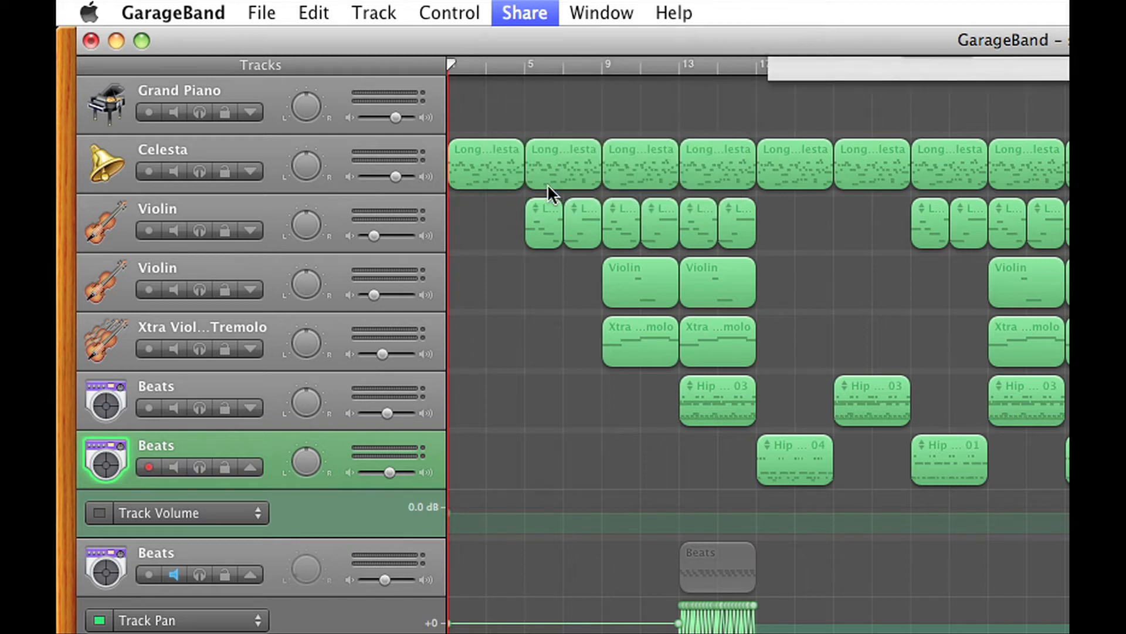
pyautogui.click(524, 12)
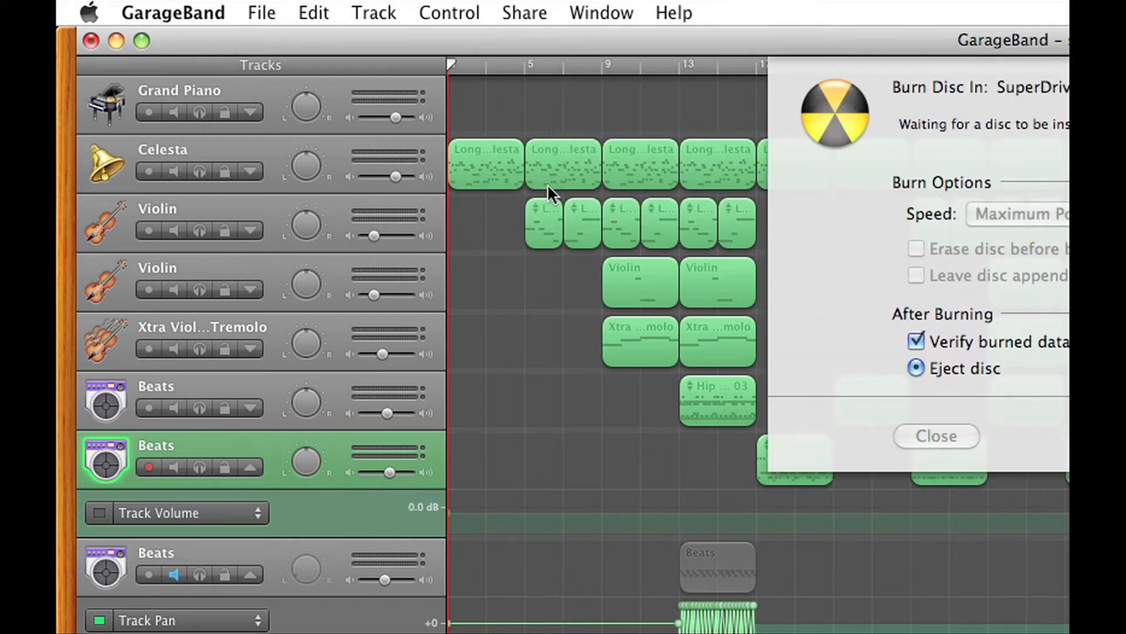